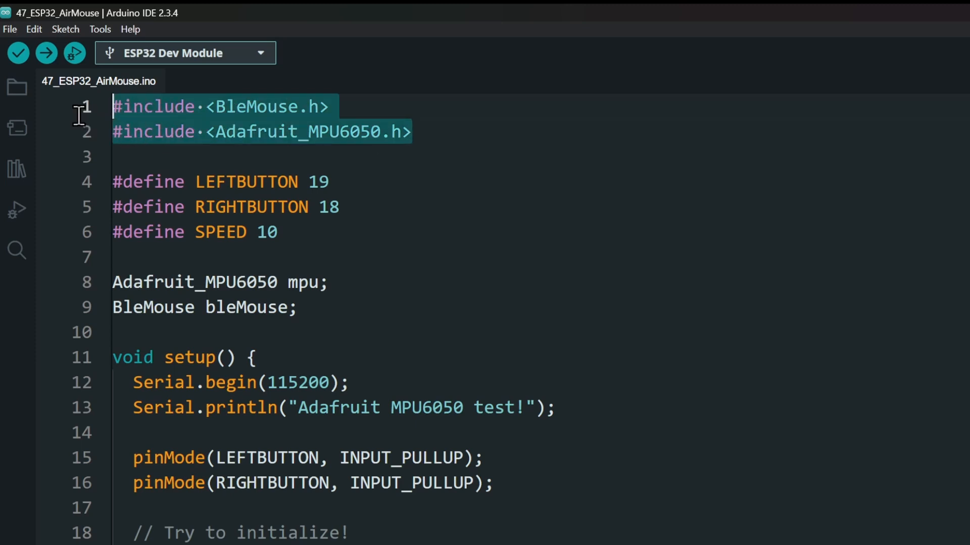
pyautogui.moveTo(434, 147)
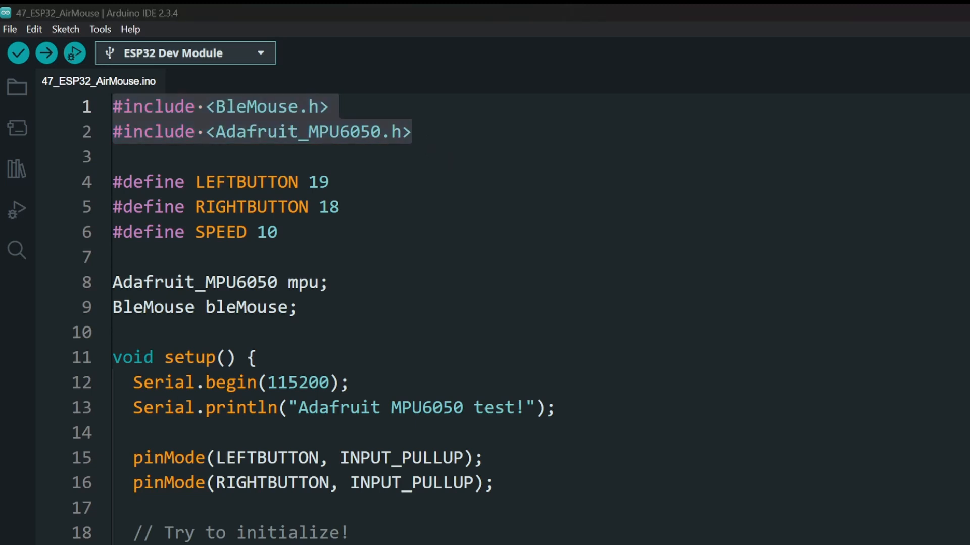
# - Download ESP32-BLE-Mouse from its GitHub repository's Code menu as a ZIP
pyautogui.click(15, 183)
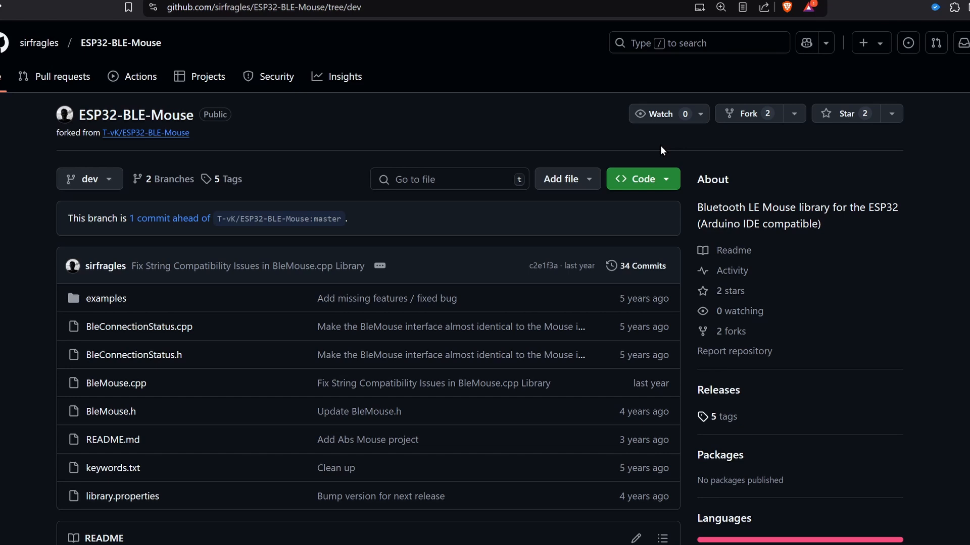
pyautogui.click(643, 179)
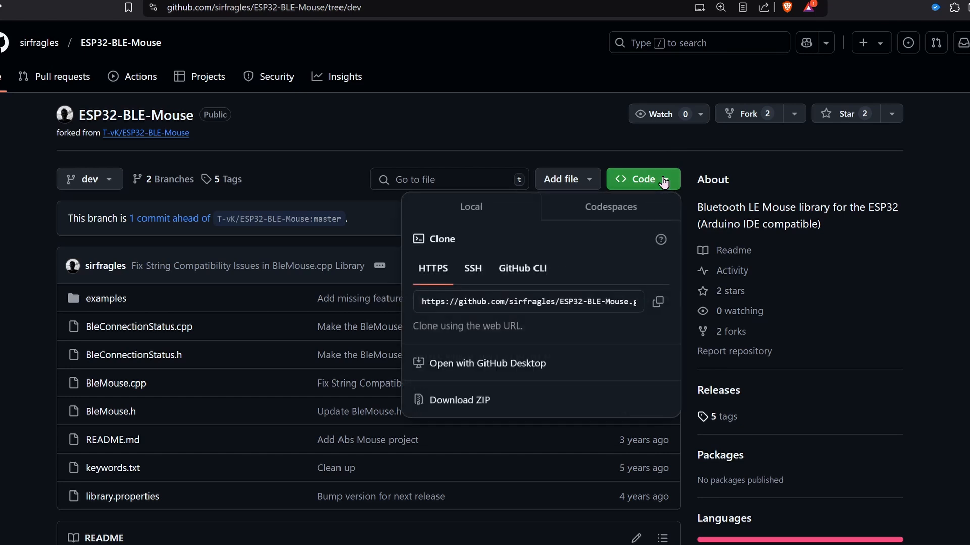
pyautogui.click(459, 400)
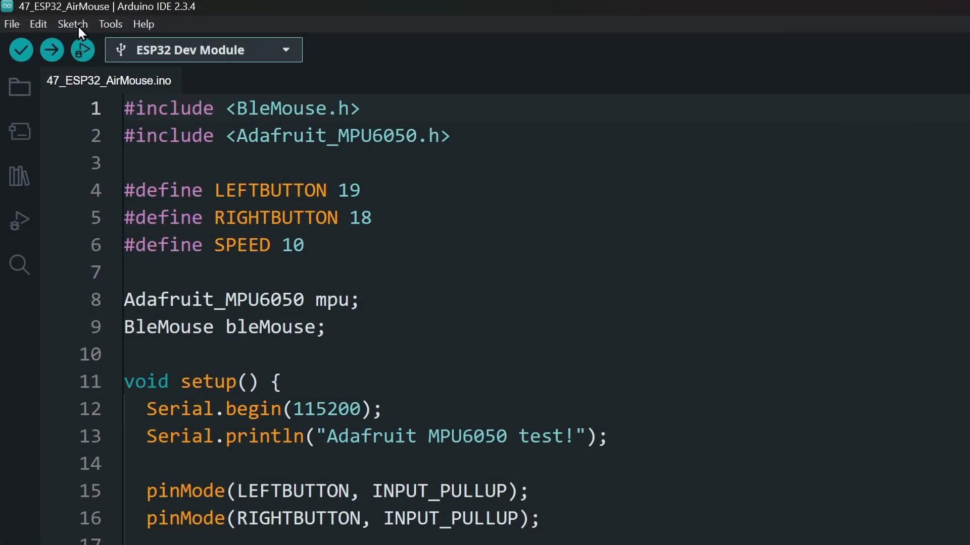
# - Install ESP32-BLE-Mouse-dev.zip as a library through Sketch > Include Library > Add .ZIP Library
pyautogui.click(73, 23)
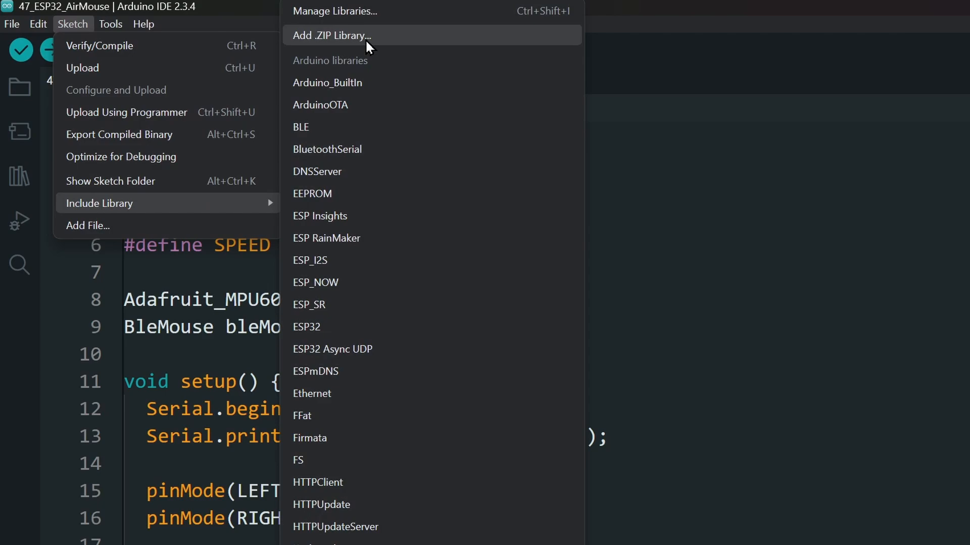
pyautogui.click(331, 34)
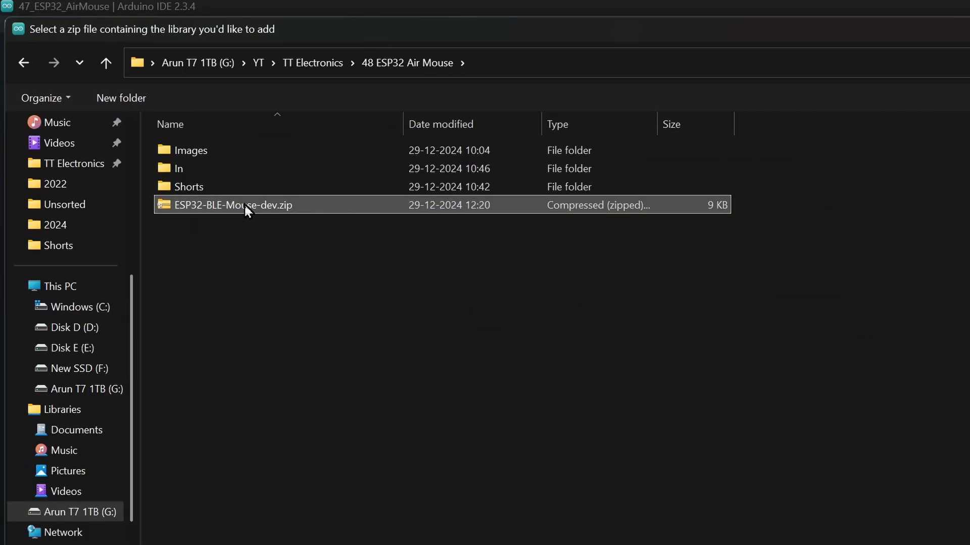
pyautogui.doubleClick(235, 205)
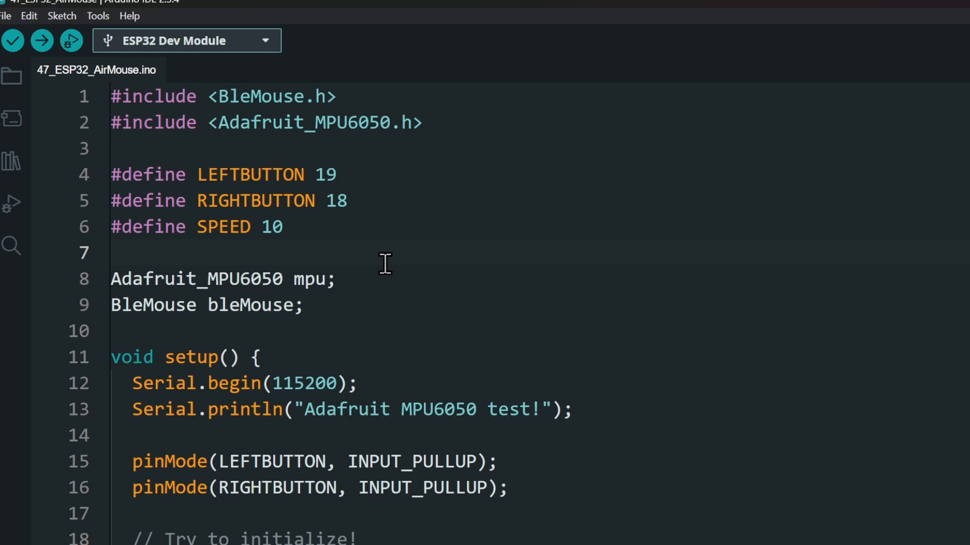
pyautogui.moveTo(110, 174); pyautogui.dragTo(347, 200)
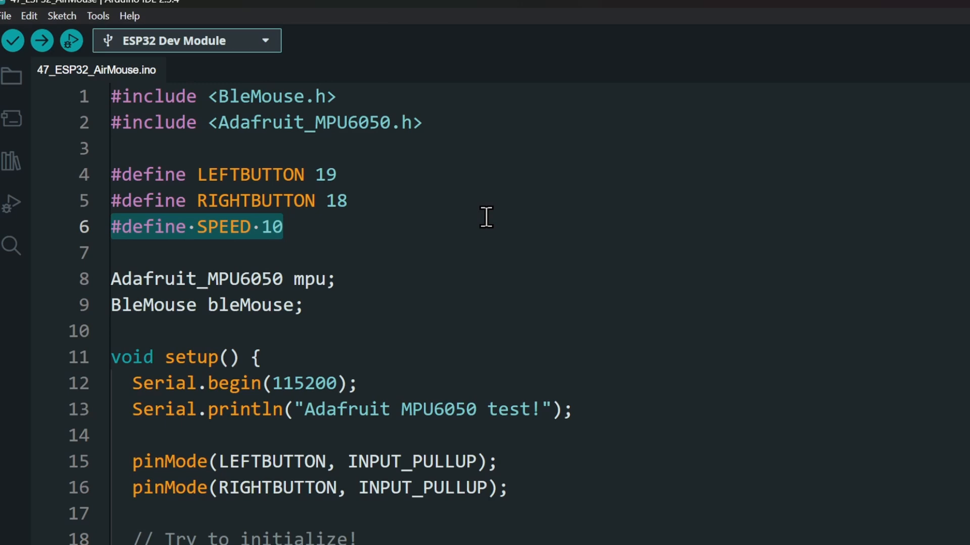
pyautogui.scroll(-3)
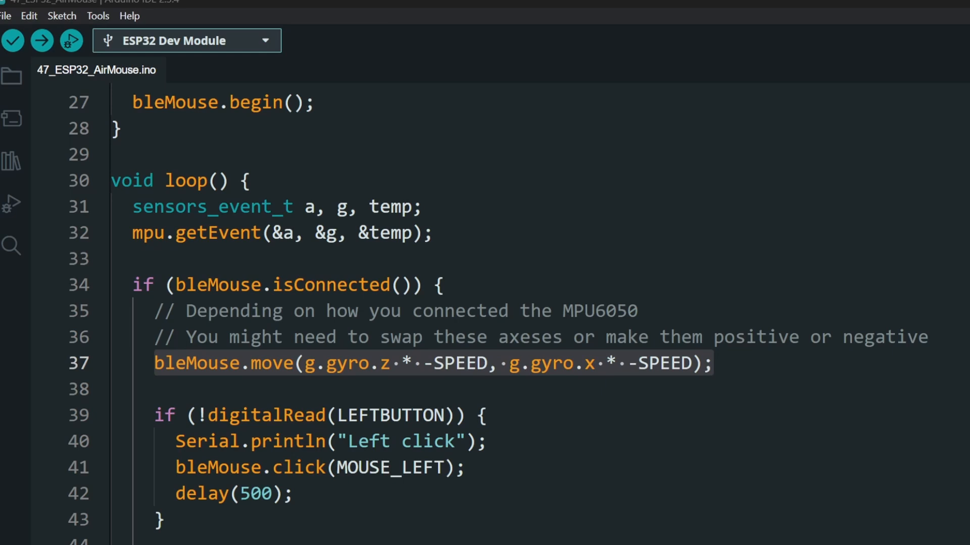
# - Upload the AirMouse sketch to the ESP32 and pair 'ESP32 Bluetooth Mouse' in Windows
pyautogui.click(33, 39)
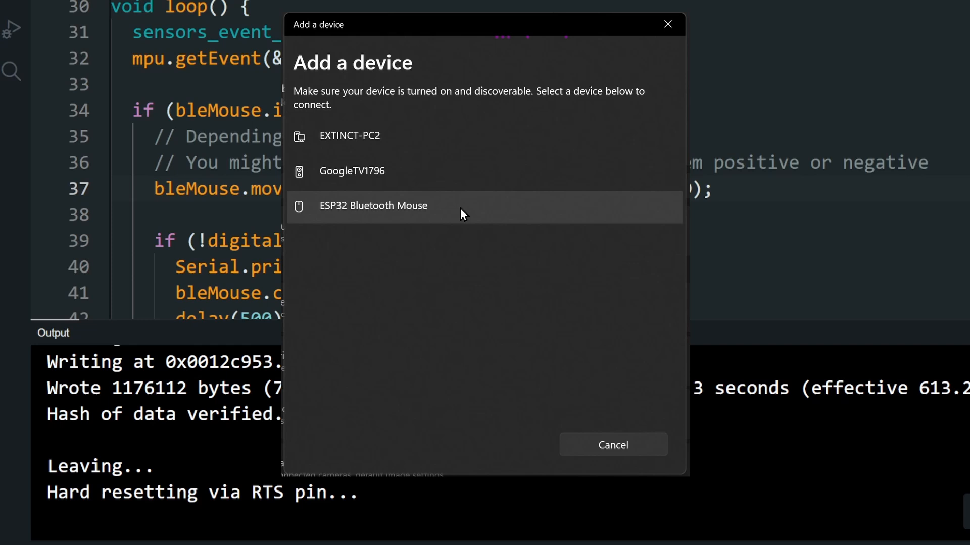
pyautogui.click(374, 205)
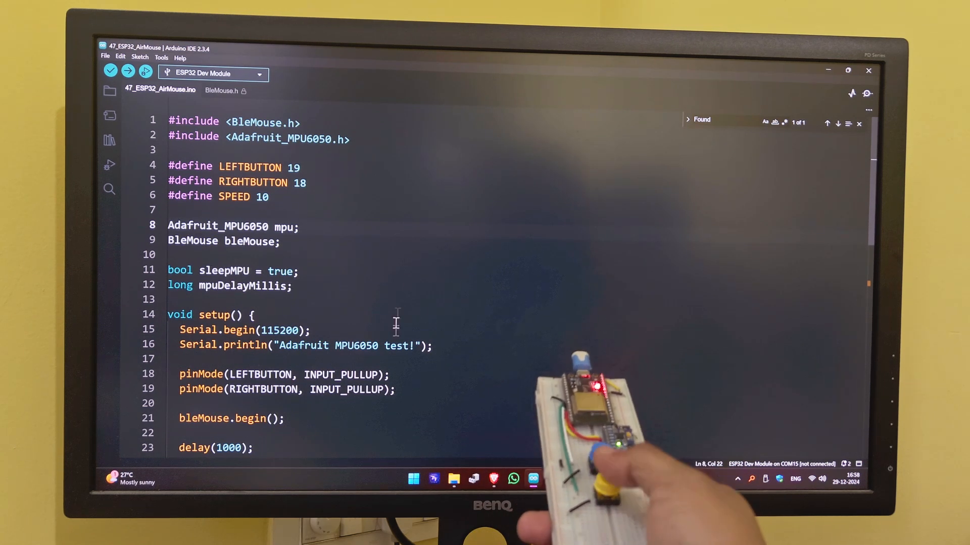
# - Use the air mouse to copy the void setup() line and open Library Manager
pyautogui.rightClick(252, 315)
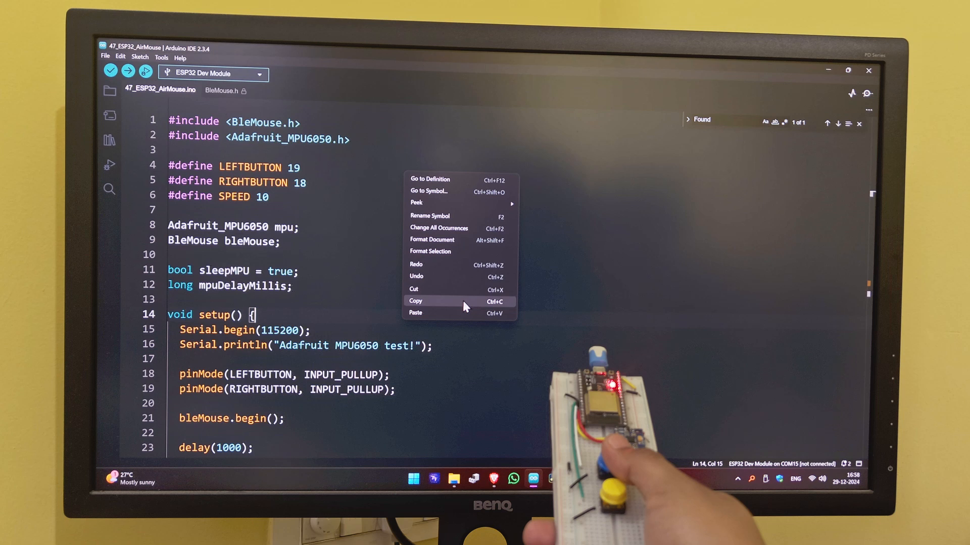
pyautogui.click(415, 301)
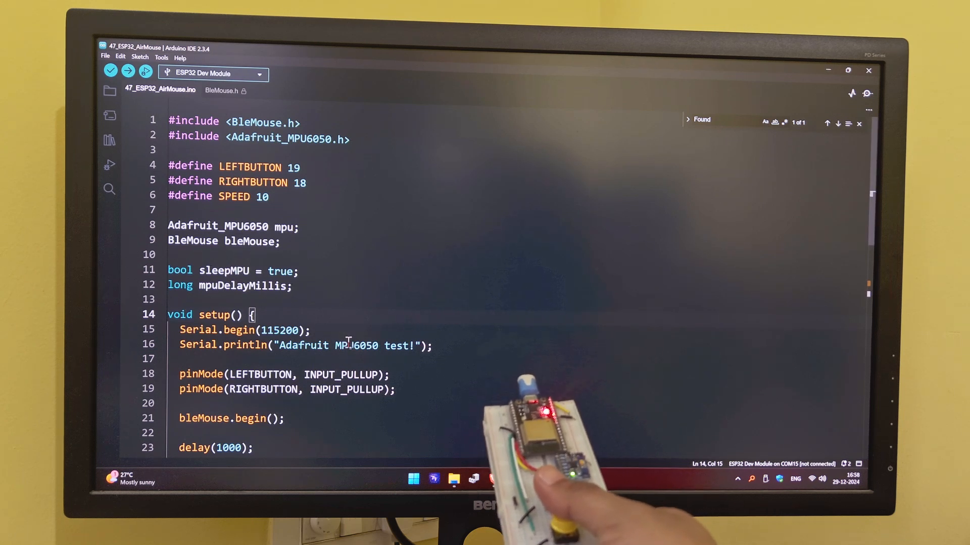
pyautogui.click(109, 140)
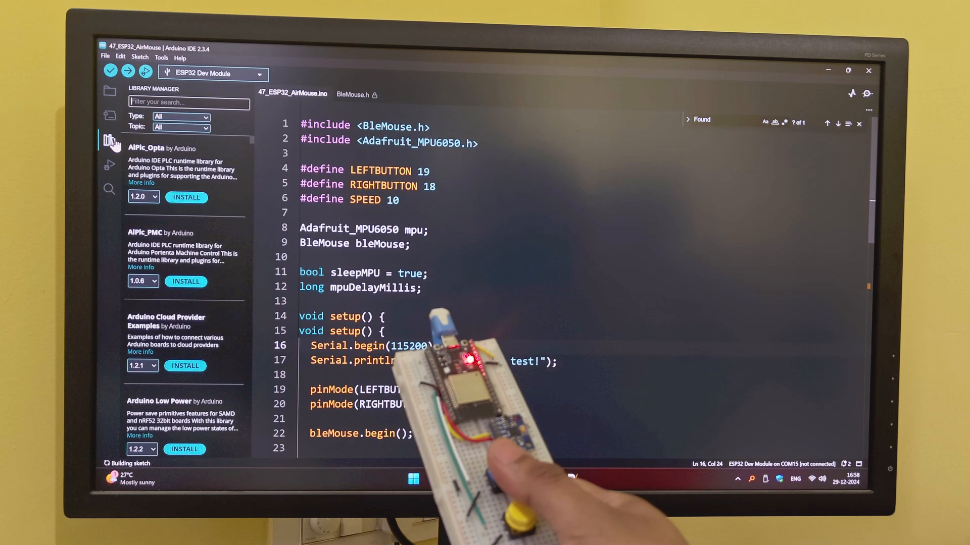
pyautogui.click(110, 142)
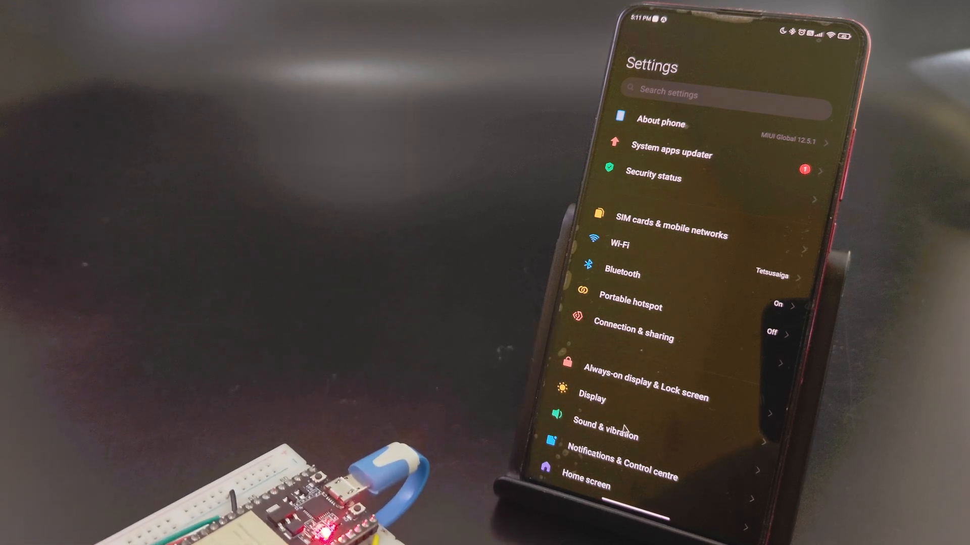
# - Open the Display page in the phone's Android Settings using the air mouse
pyautogui.click(591, 399)
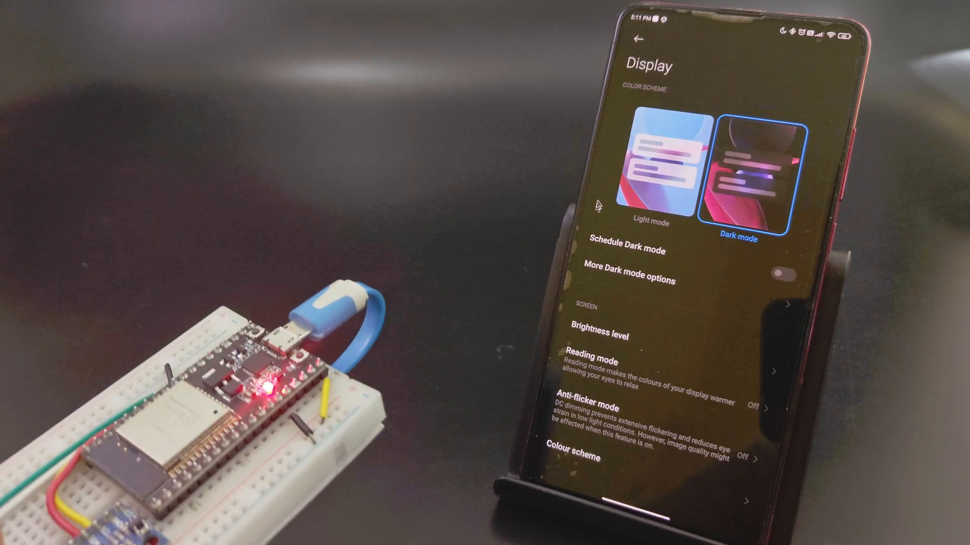